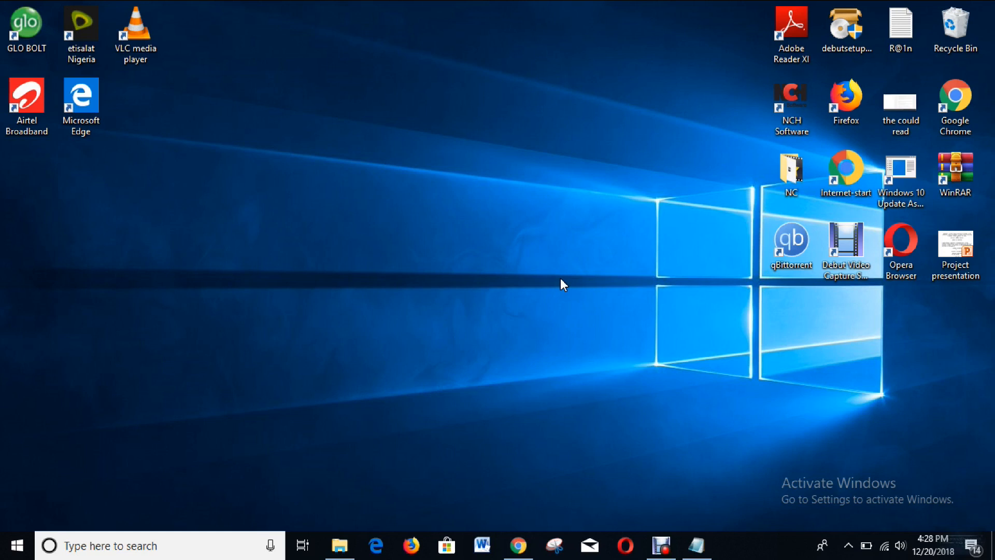
{"action": "mouse_move", "coordinate": [542, 366]}
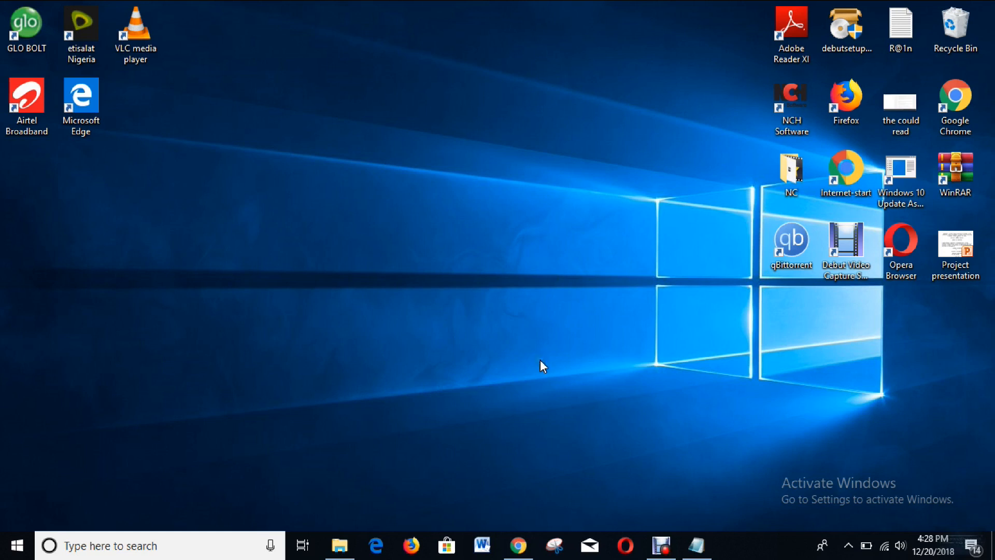
{"action": "mouse_move", "coordinate": [533, 494]}
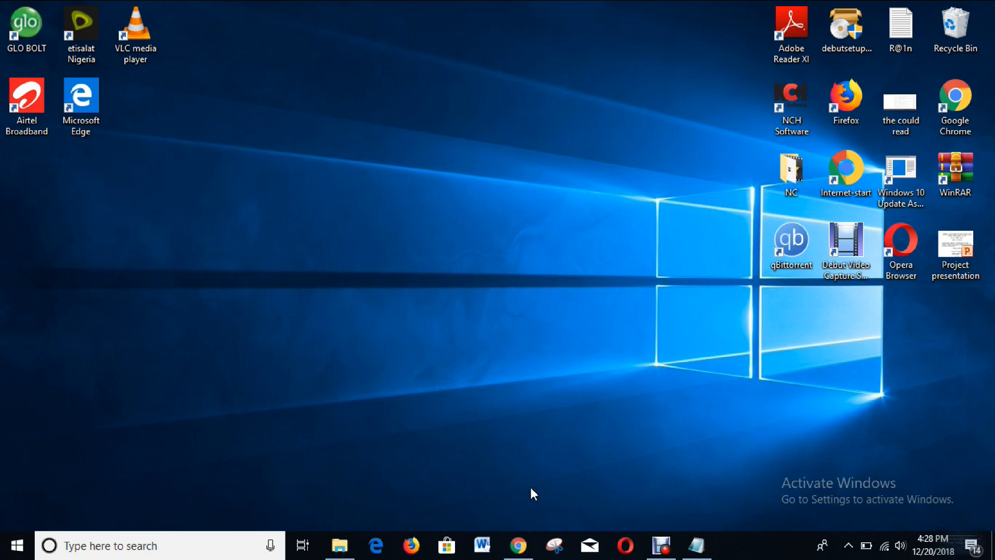
Download the MixPad Audio Mixing Software setup (mpsetup.exe) from nchsoftware.com's Download menu
{"action": "left_click", "coordinate": [518, 545]}
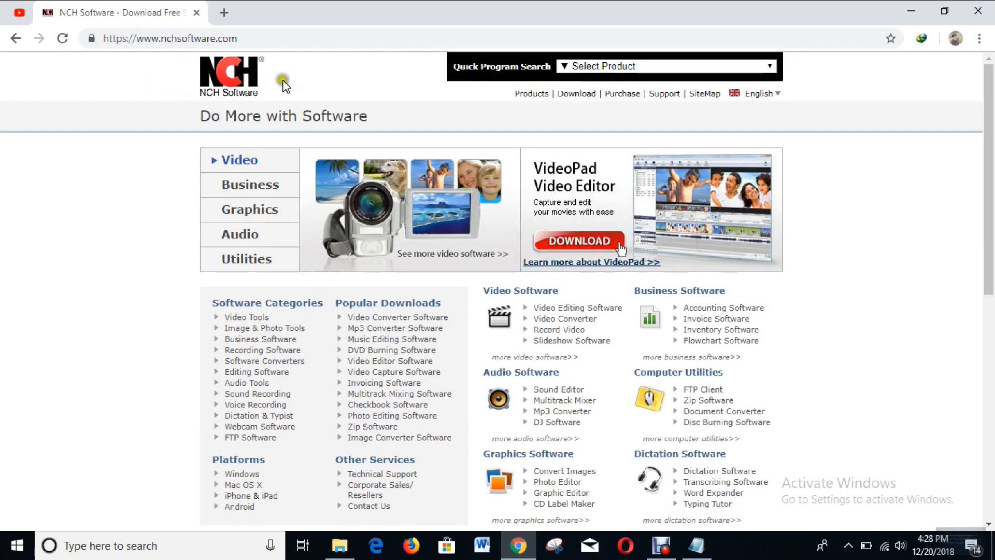
{"action": "left_click", "coordinate": [576, 93]}
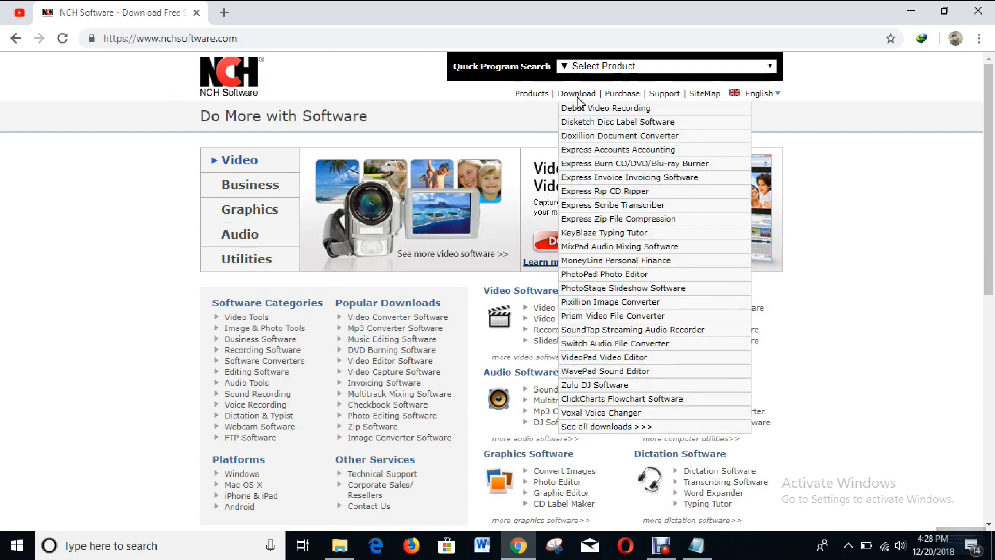
{"action": "mouse_move", "coordinate": [577, 94]}
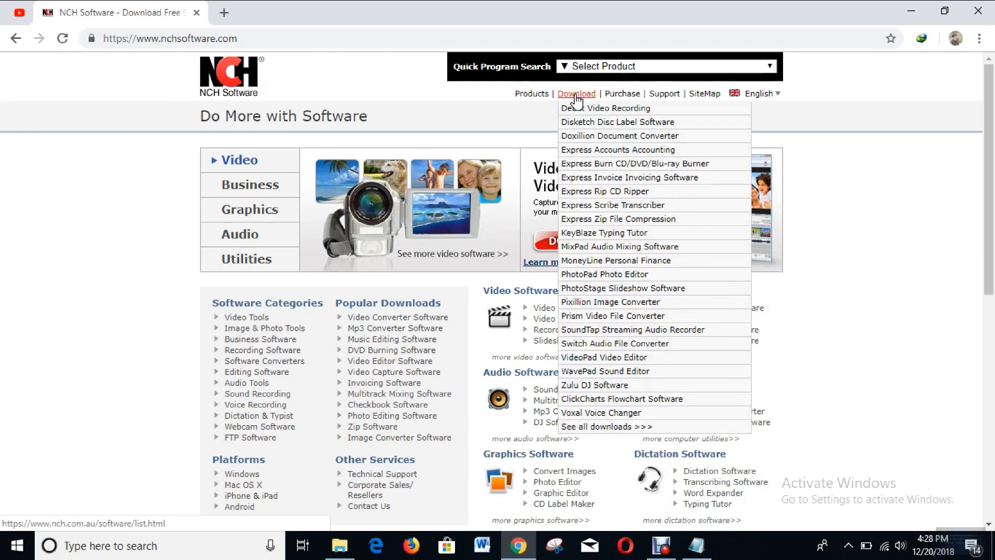
{"action": "mouse_move", "coordinate": [618, 219]}
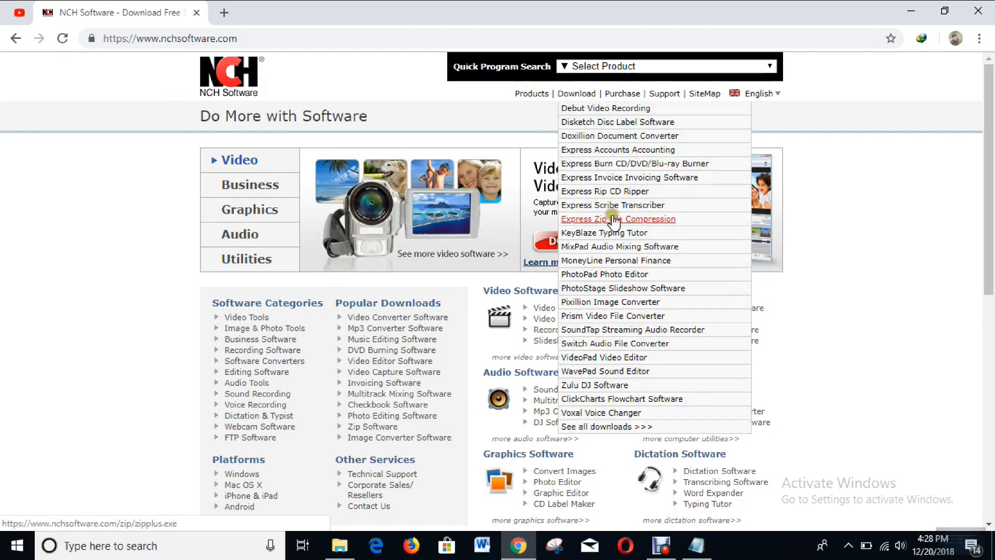
{"action": "mouse_move", "coordinate": [619, 247]}
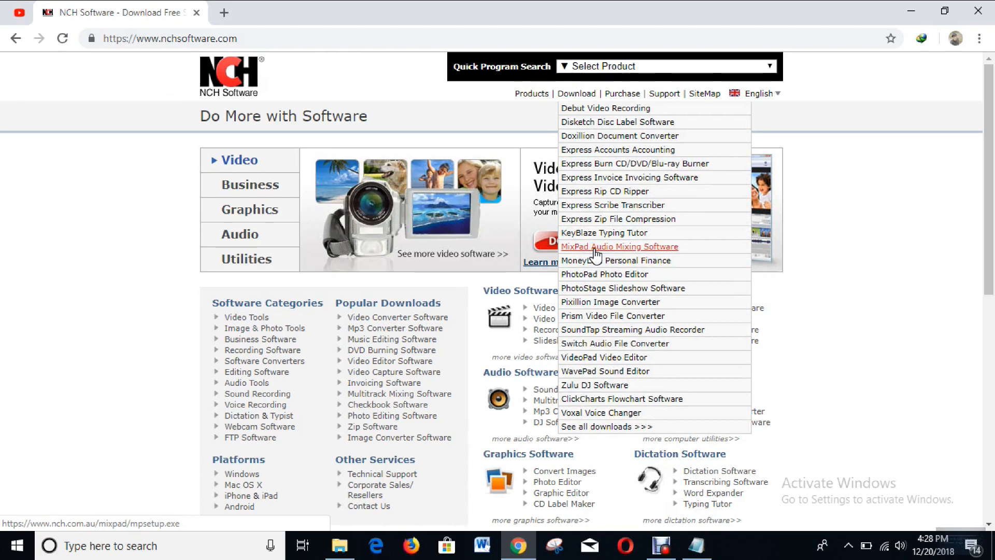
{"action": "left_click", "coordinate": [619, 247]}
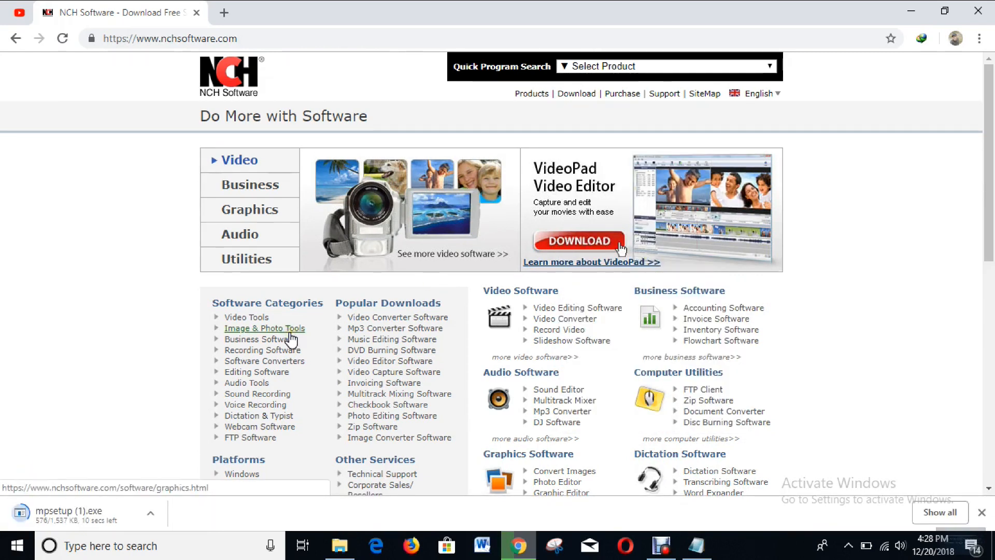
{"action": "mouse_move", "coordinate": [134, 521]}
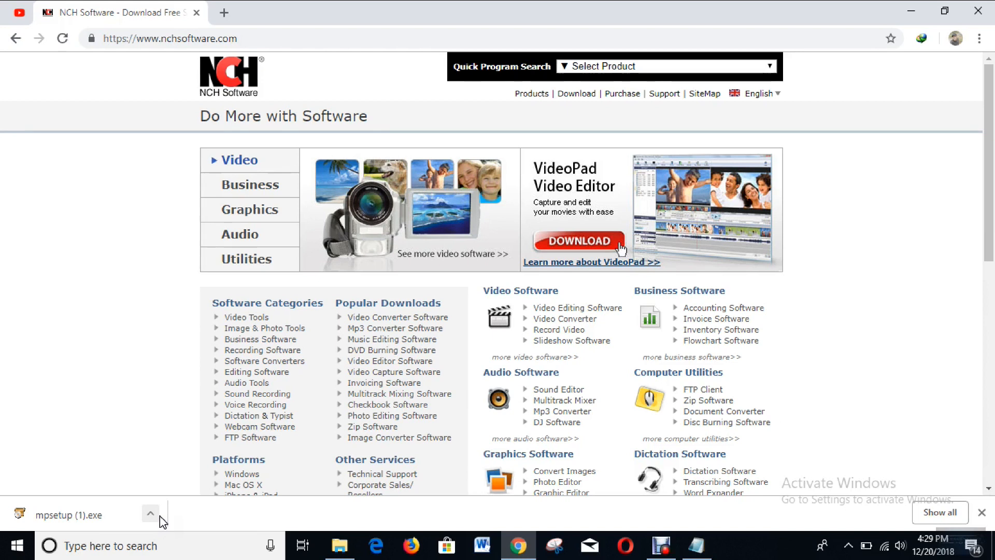
Show the options for the downloaded mpsetup.exe in Chrome's download bar
{"action": "left_click", "coordinate": [150, 514]}
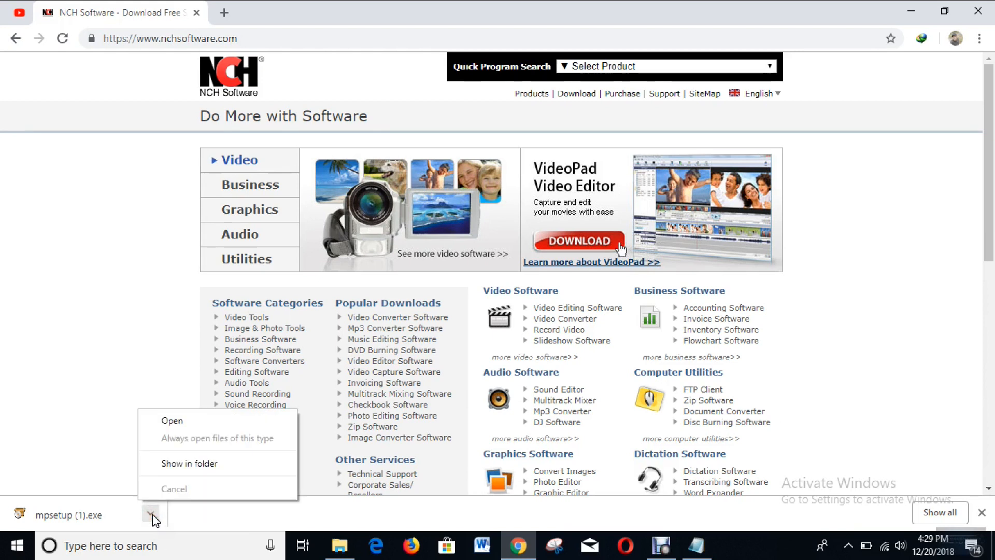
{"action": "mouse_move", "coordinate": [205, 407]}
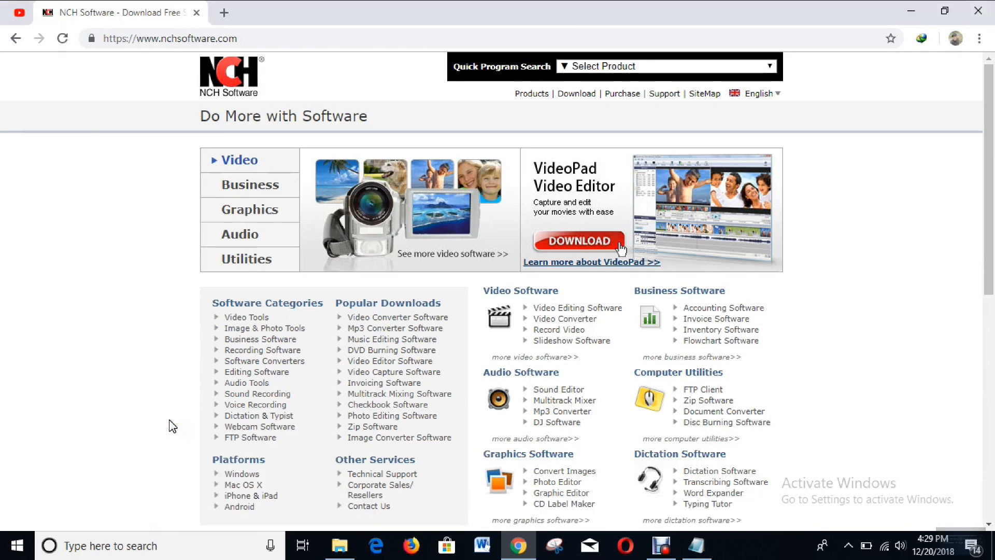
{"action": "mouse_move", "coordinate": [394, 371]}
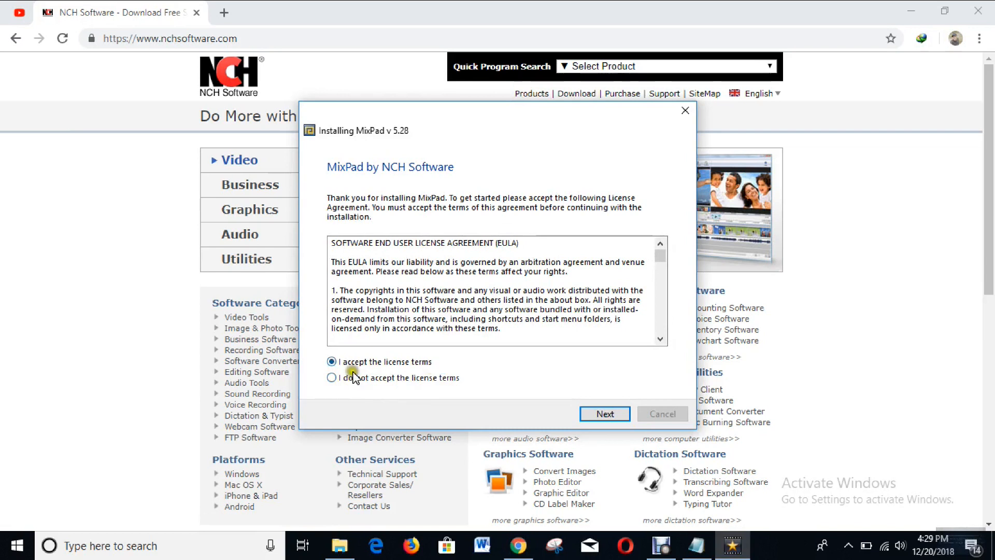
{"action": "mouse_move", "coordinate": [409, 370]}
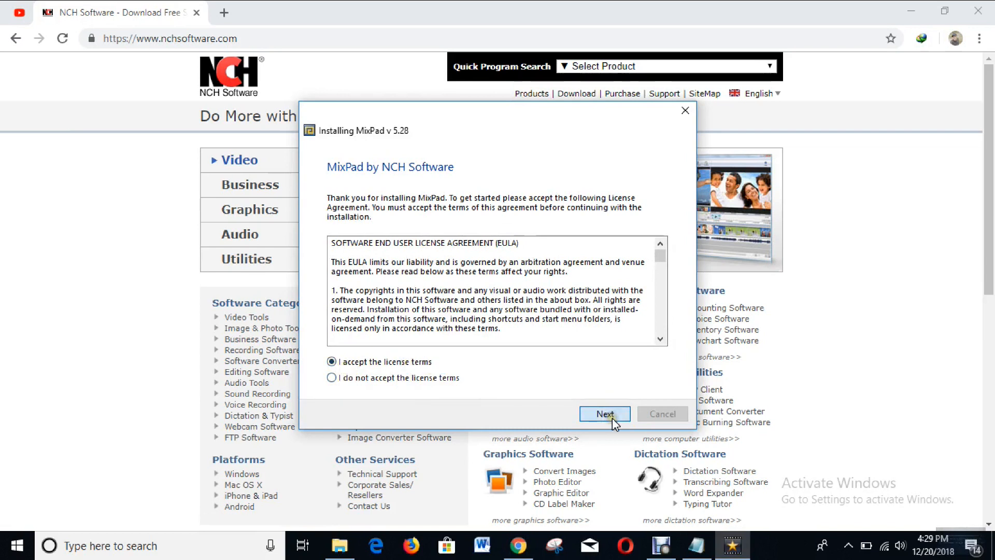
Accept the license terms and let the MixPad setup wizard finish installing
{"action": "left_click", "coordinate": [603, 414]}
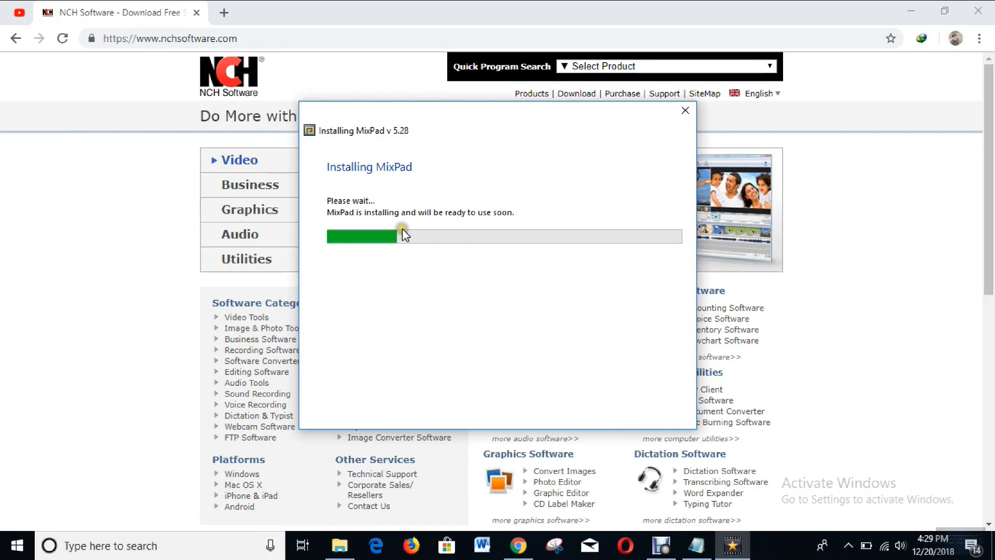
{"action": "mouse_move", "coordinate": [416, 178]}
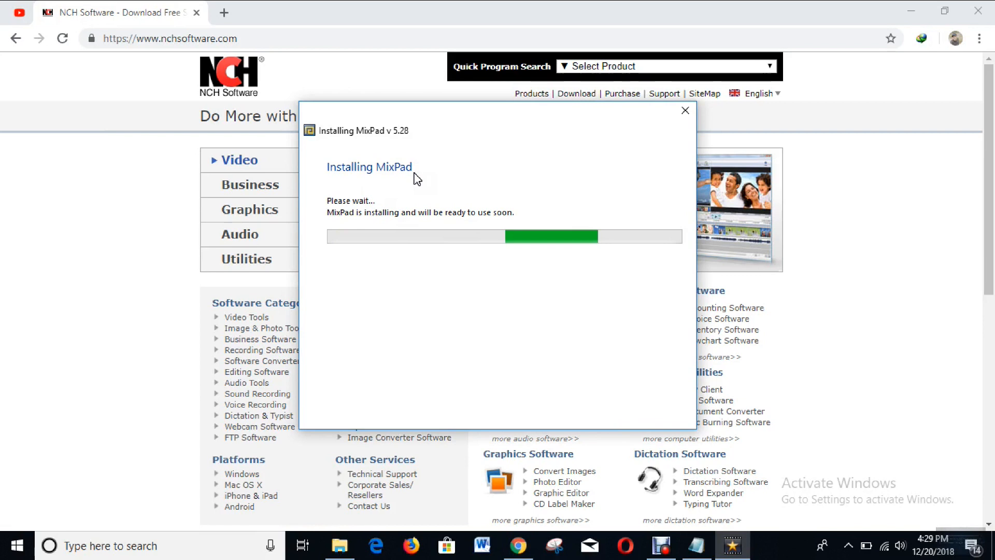
{"action": "left_click", "coordinate": [685, 110]}
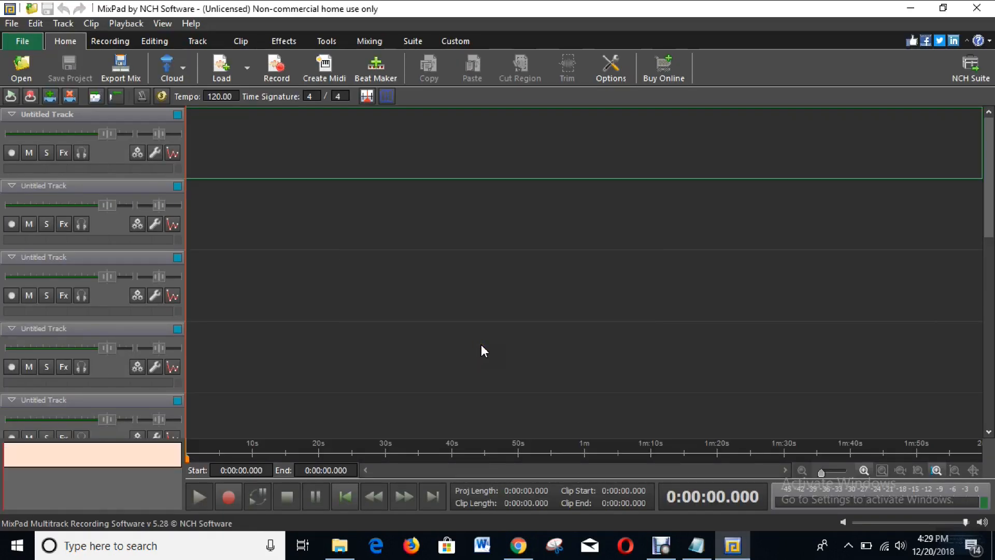
{"action": "mouse_move", "coordinate": [223, 12]}
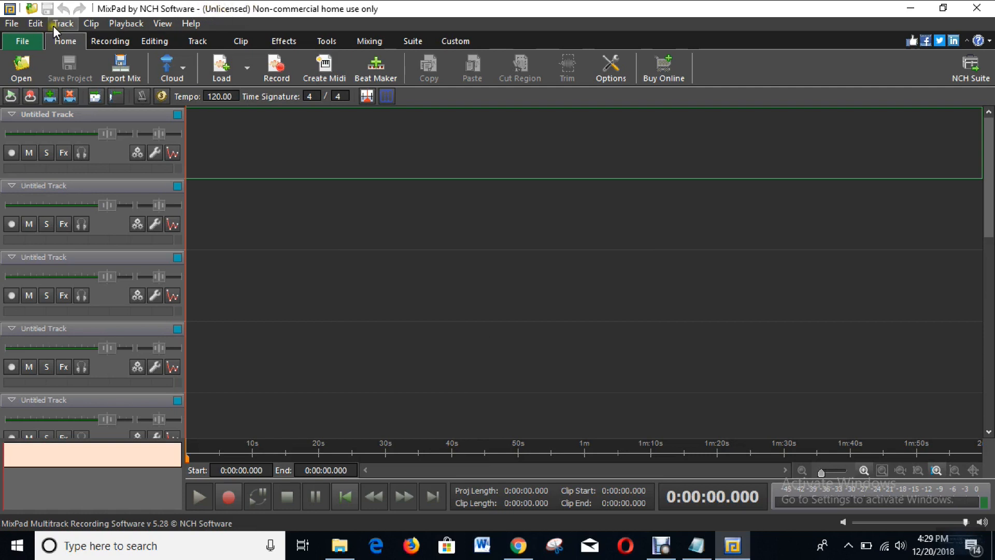
{"action": "mouse_move", "coordinate": [11, 24]}
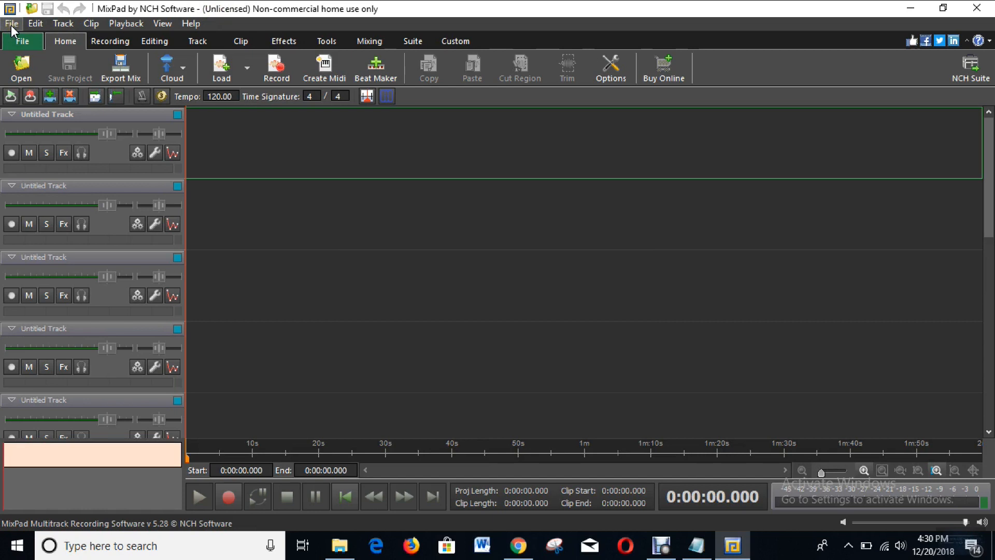
Bring up MixPad's File menu listing project and registration commands
{"action": "left_click", "coordinate": [10, 24]}
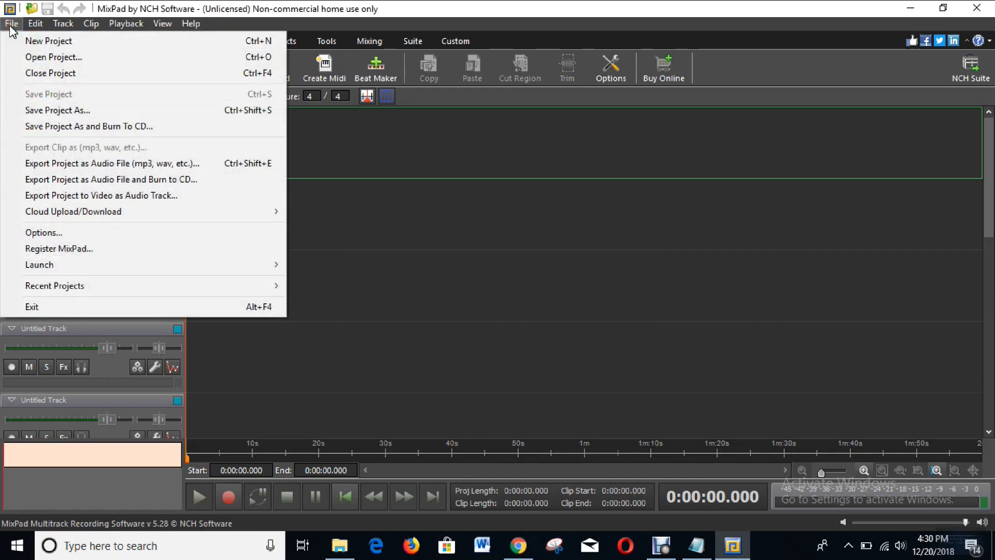
{"action": "mouse_move", "coordinate": [59, 248]}
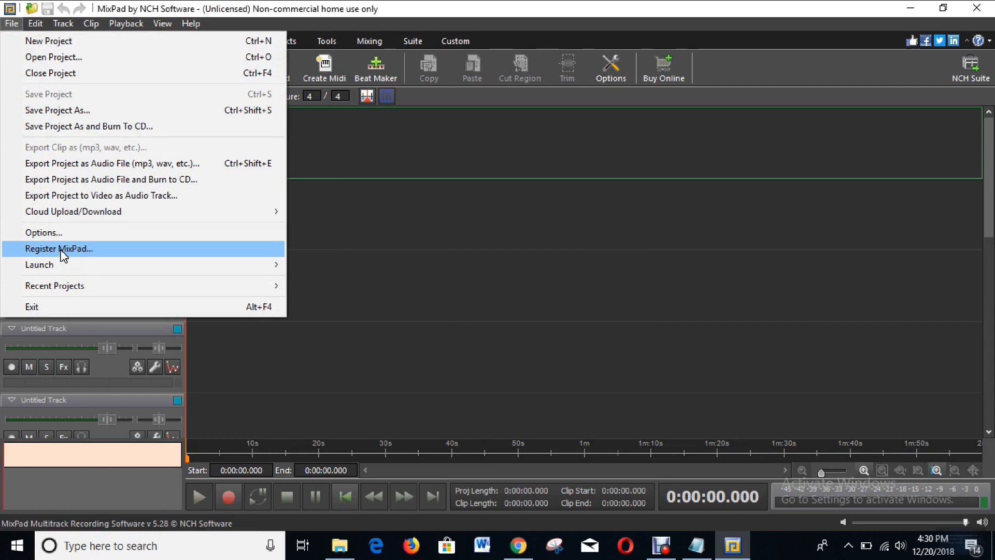
Start Register MixPad and focus the empty Registration Code field
{"action": "left_click", "coordinate": [60, 248]}
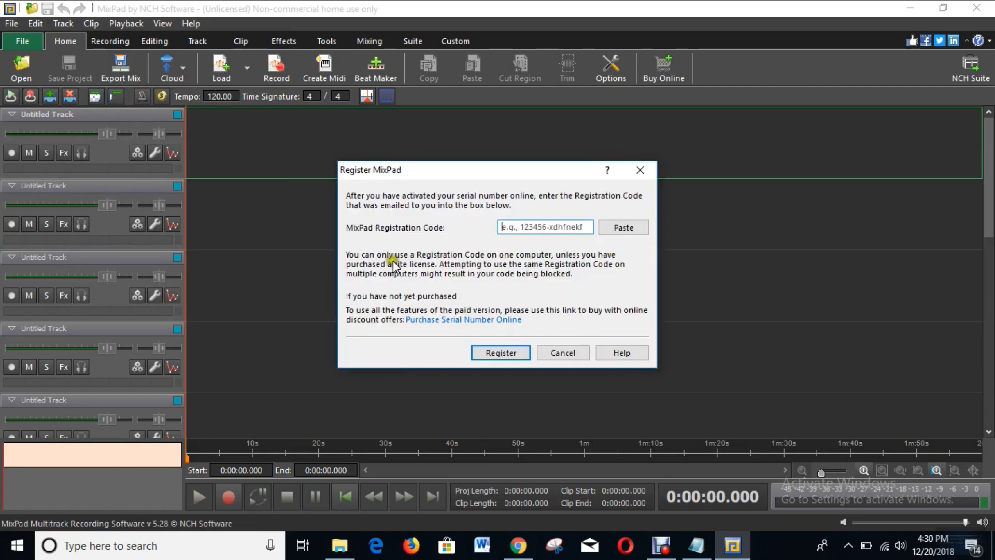
{"action": "mouse_move", "coordinate": [387, 238]}
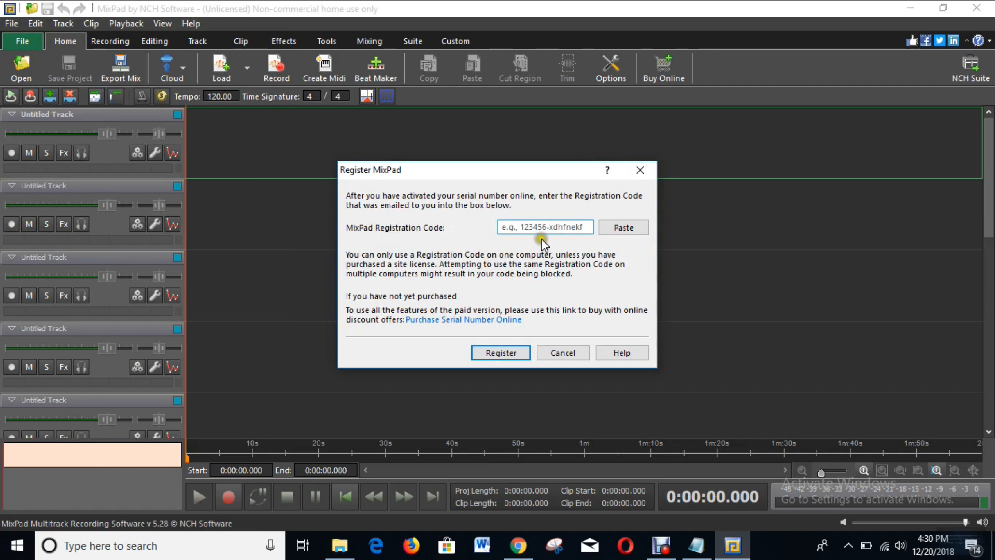
{"action": "left_click", "coordinate": [545, 227]}
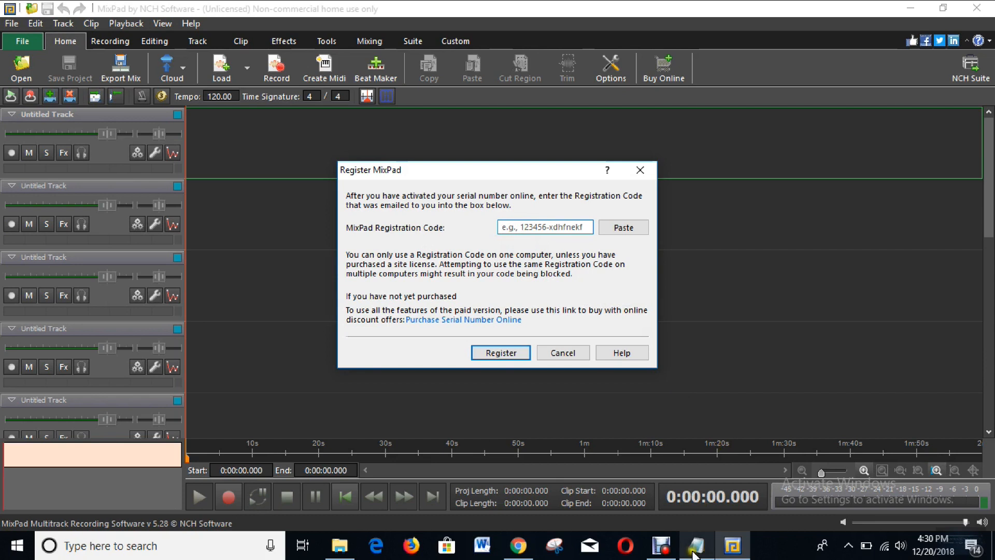
Switch to the mixpad Notepad file holding the saved registration code
{"action": "left_click", "coordinate": [697, 544]}
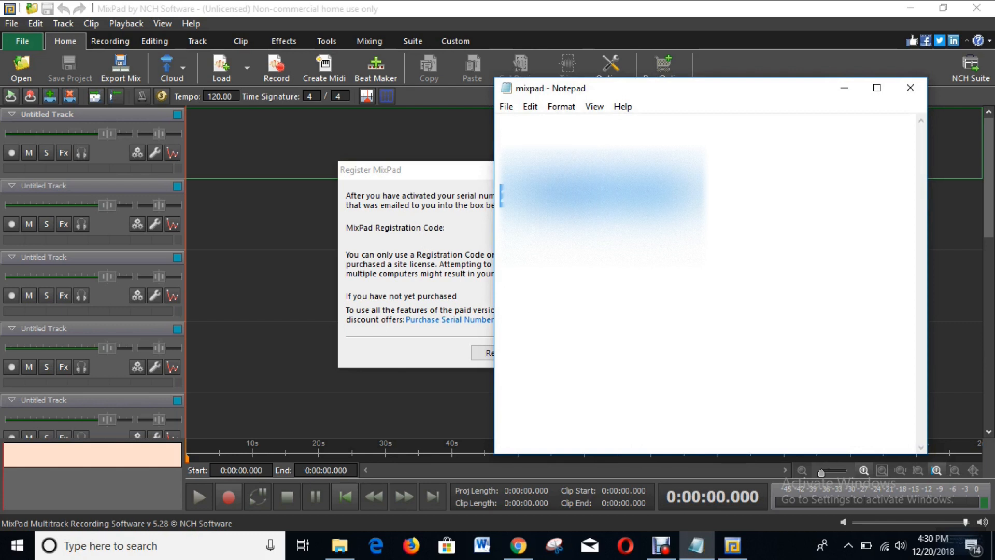
{"action": "mouse_move", "coordinate": [307, 227]}
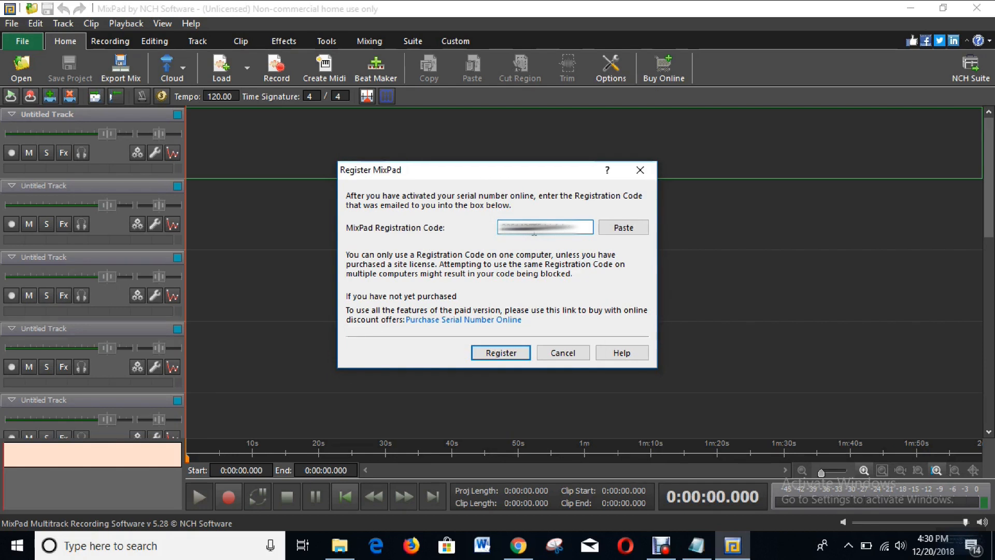
{"action": "mouse_move", "coordinate": [624, 227]}
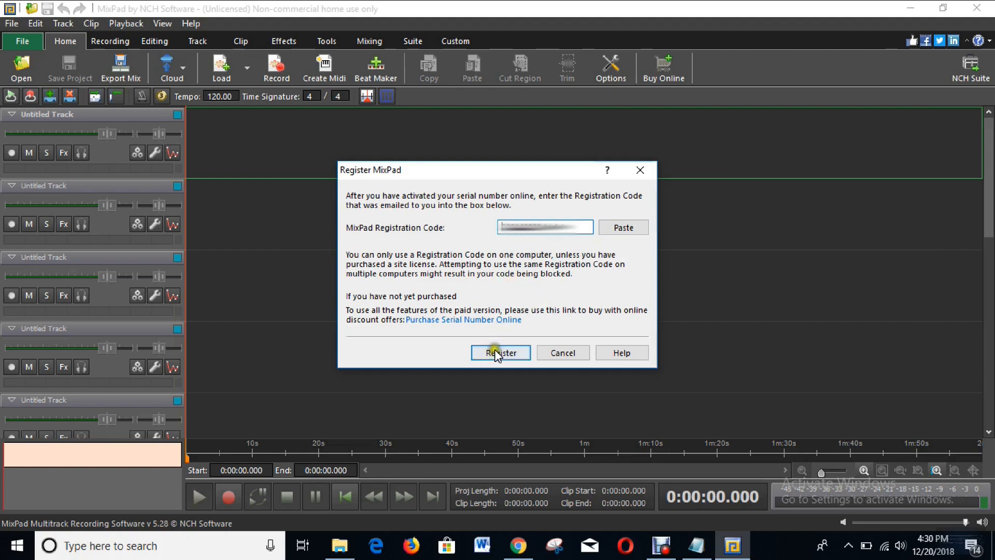
Submit the registration code so NCH's thank-you page loads in Chrome
{"action": "left_click", "coordinate": [500, 352]}
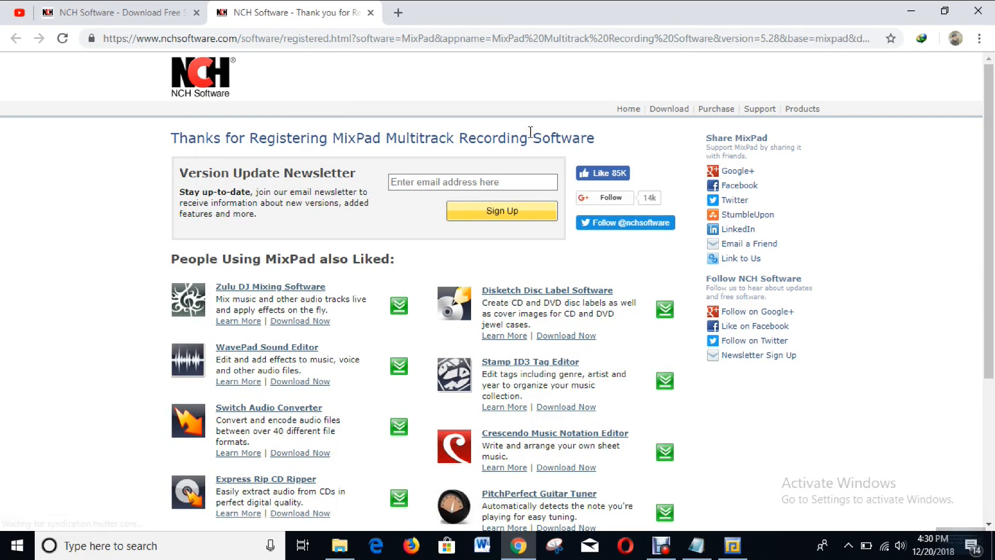
{"action": "mouse_move", "coordinate": [389, 19]}
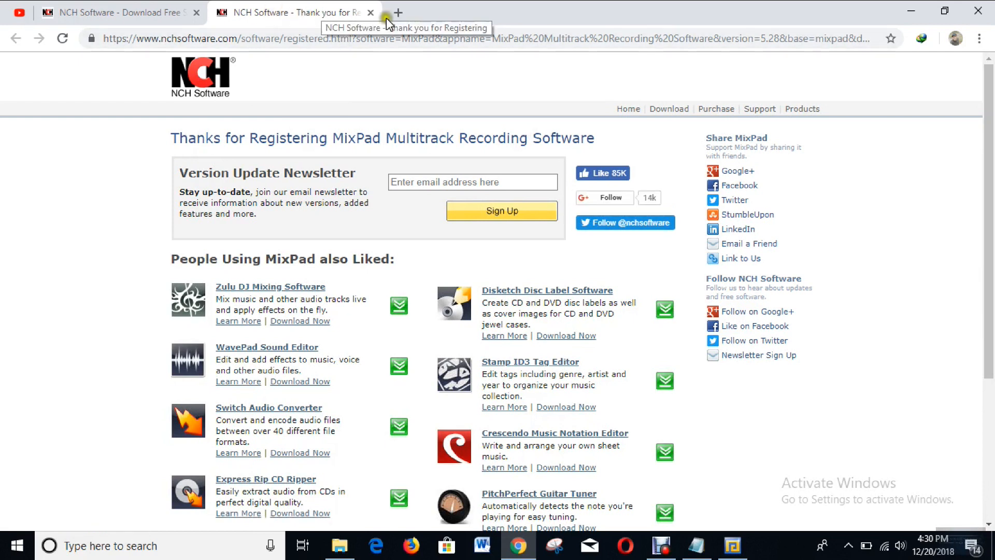
{"action": "mouse_move", "coordinate": [838, 7]}
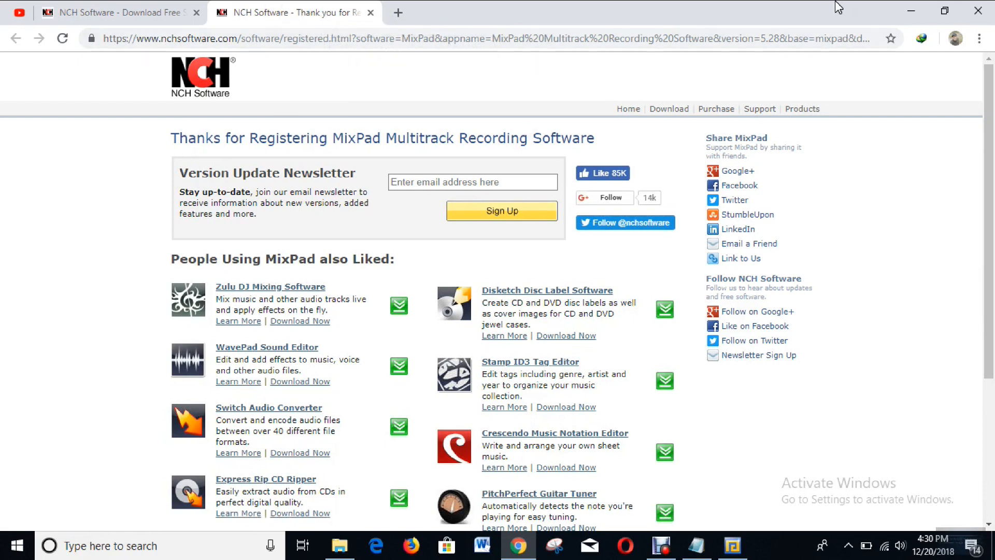
{"action": "mouse_move", "coordinate": [912, 10]}
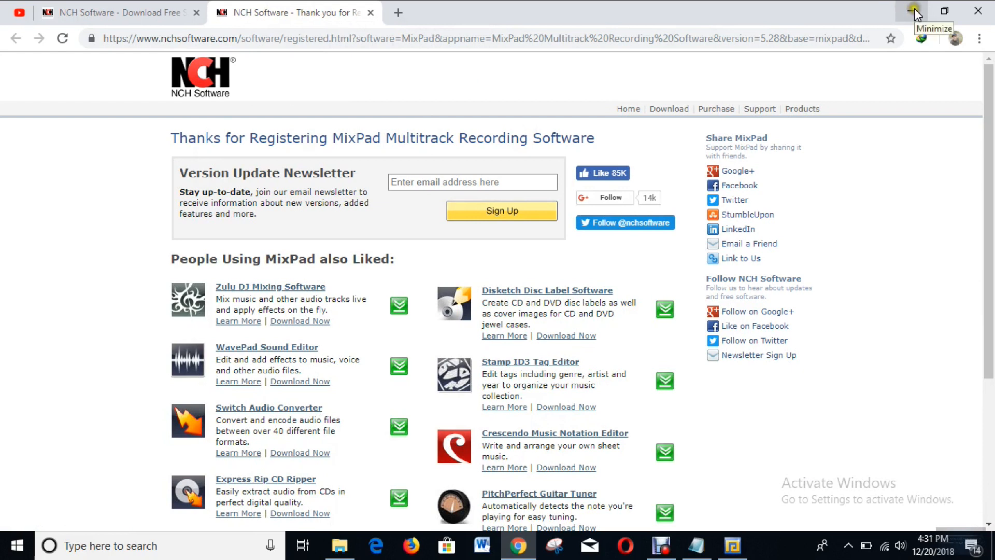
Minimize Chrome and acknowledge the Registration Accepted message with Continue
{"action": "left_click", "coordinate": [912, 10]}
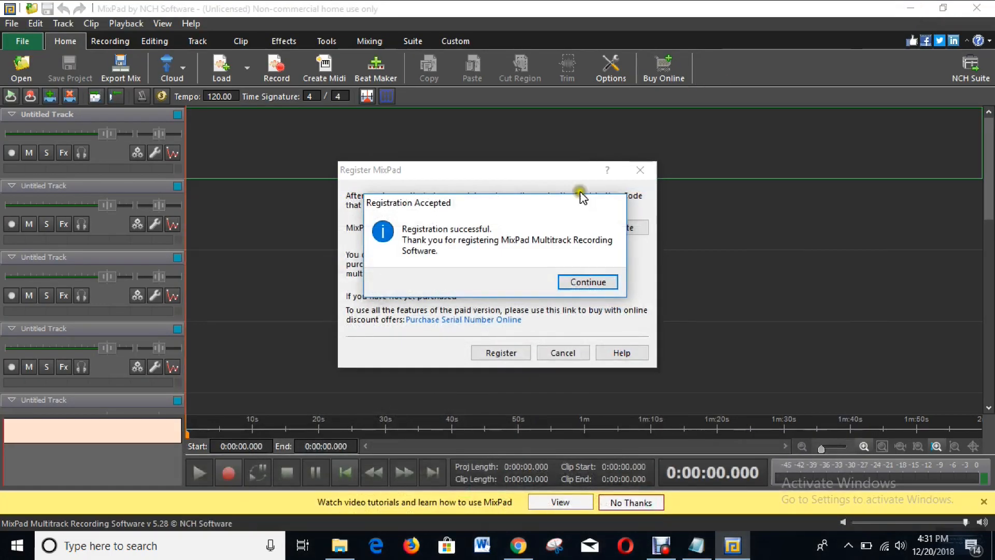
{"action": "left_click", "coordinate": [586, 282]}
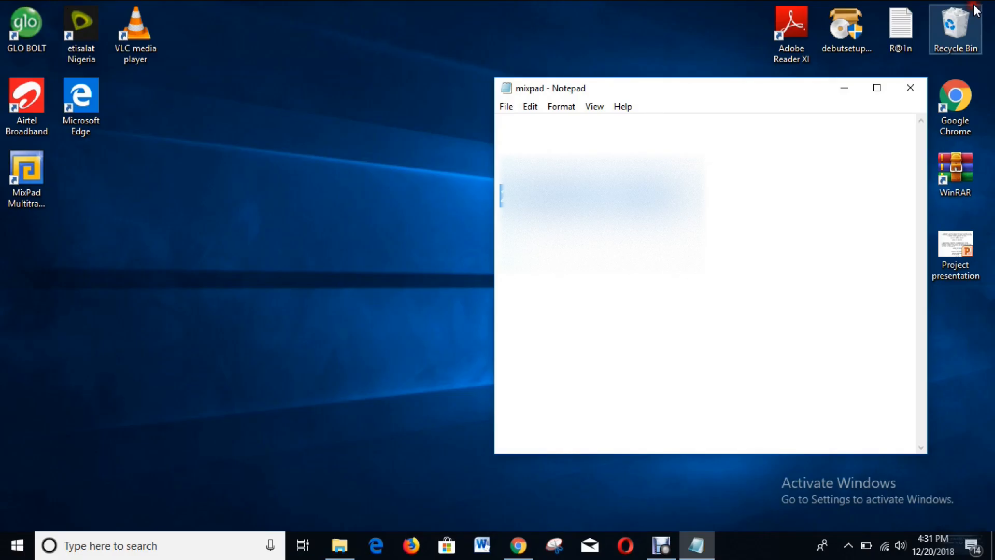
{"action": "mouse_move", "coordinate": [779, 87]}
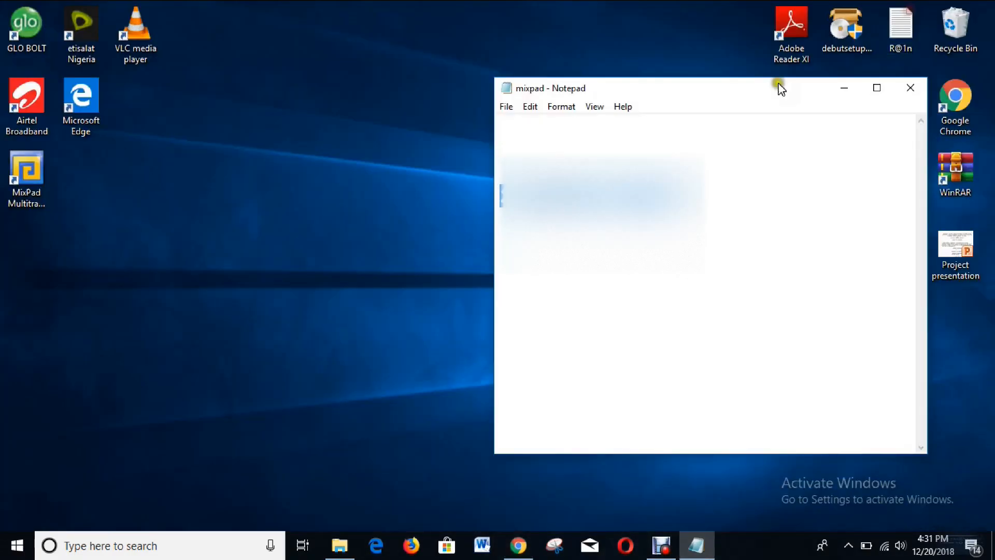
Let MixPad reopen as licensed 'MixPad Masters by NCH Software - Licensed software'
{"action": "left_click", "coordinate": [910, 87]}
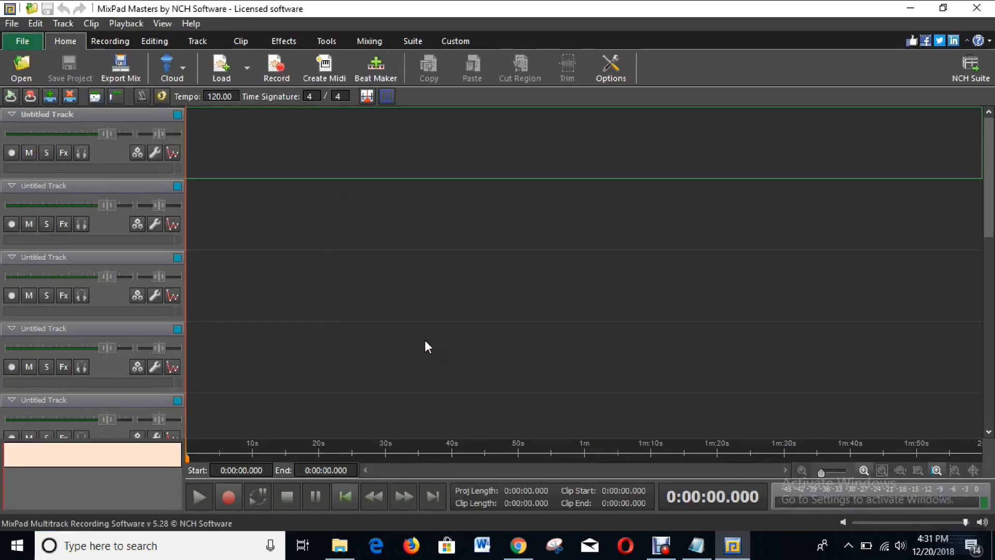
{"action": "mouse_move", "coordinate": [299, 251]}
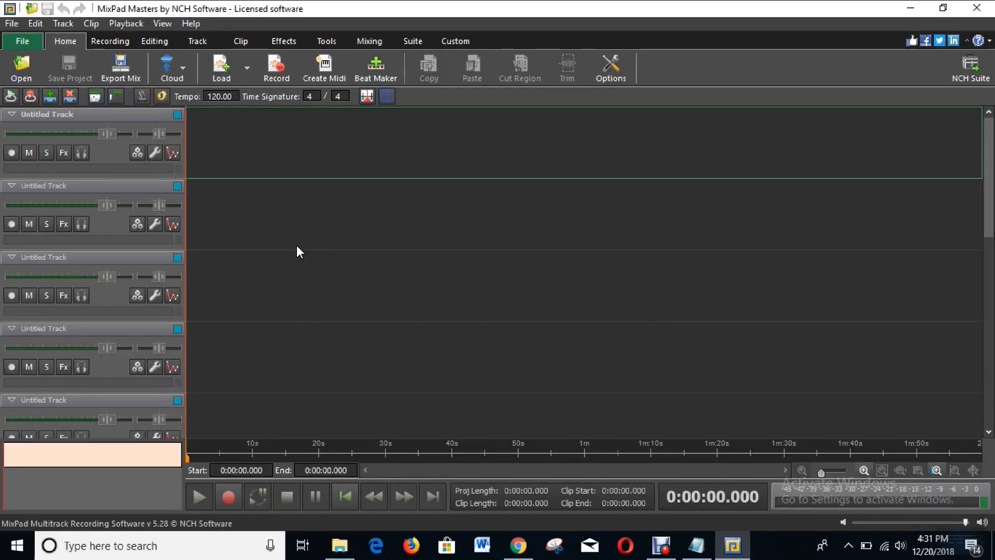